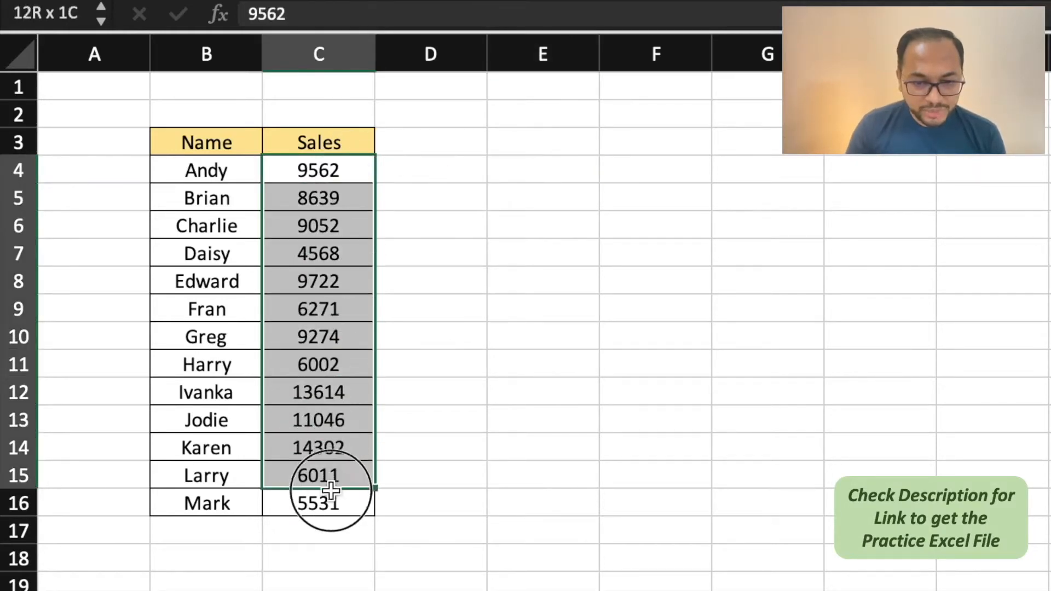
# - Label cell E4 'Top Value'
pyautogui.click(542, 170)
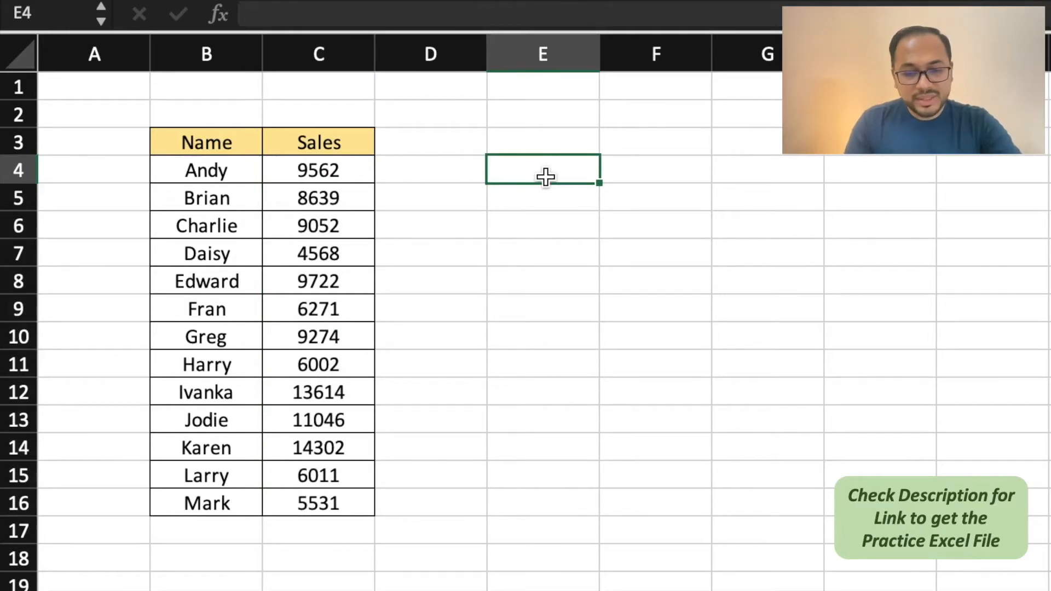
pyautogui.write('Top')
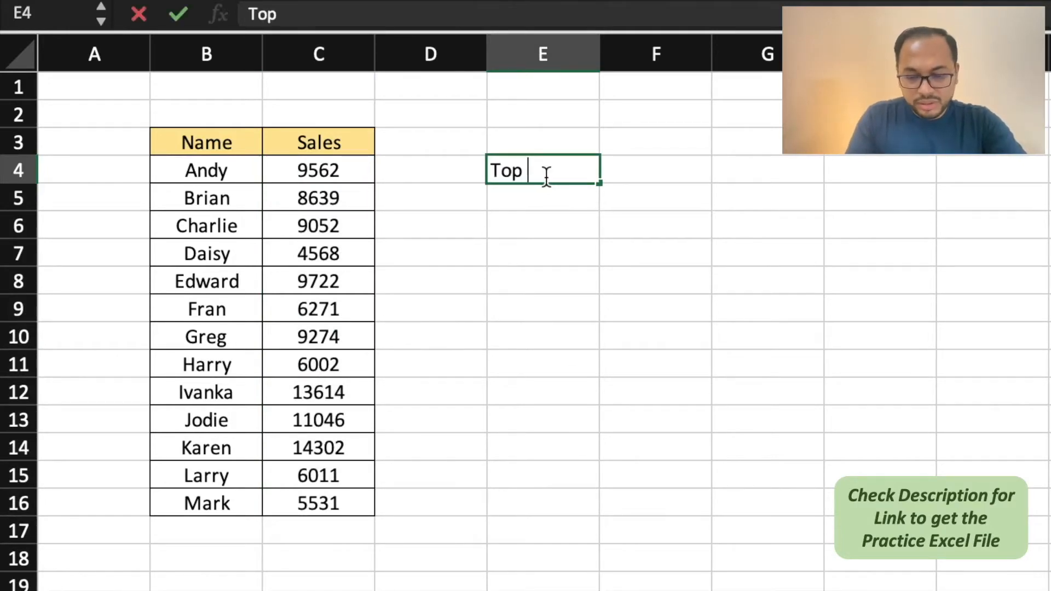
pyautogui.write('Value')
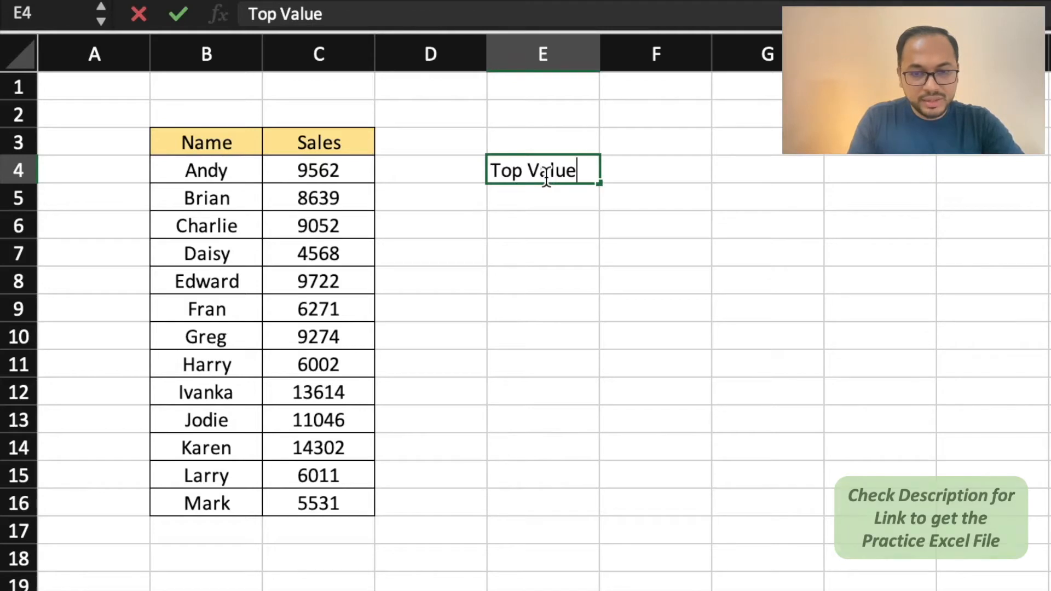
pyautogui.press('Return')
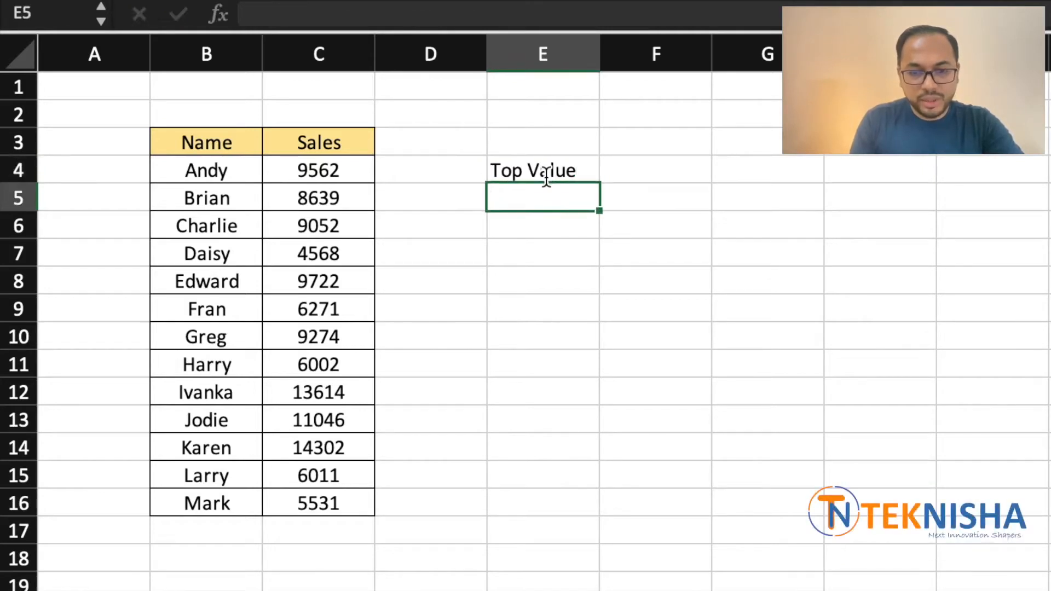
# - Enter =MAX(C4:C16) in F4 to show the highest sale, 14302
pyautogui.write('=')
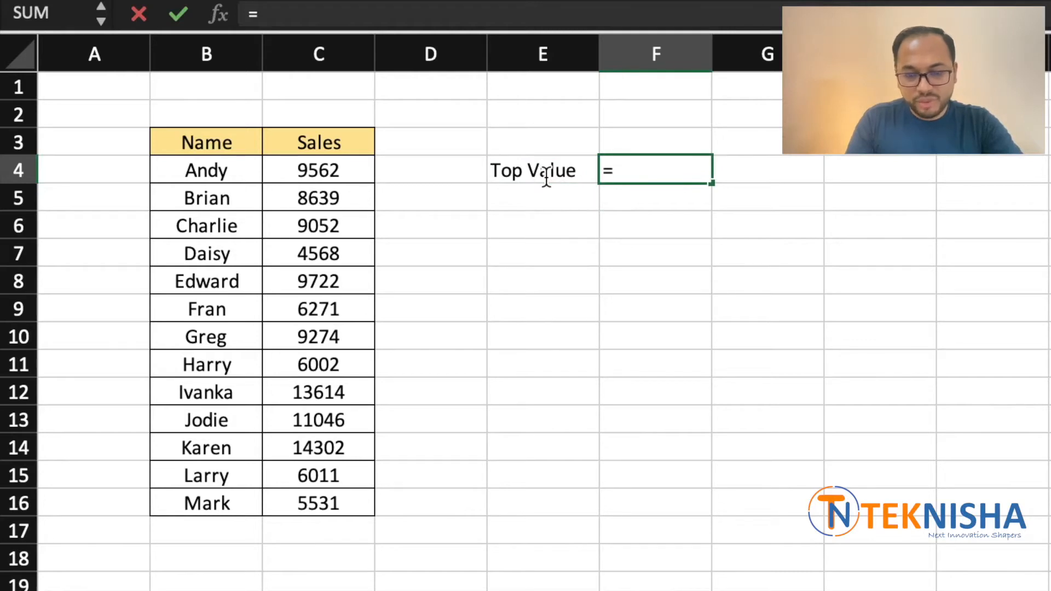
pyautogui.write('max(C4:C16')
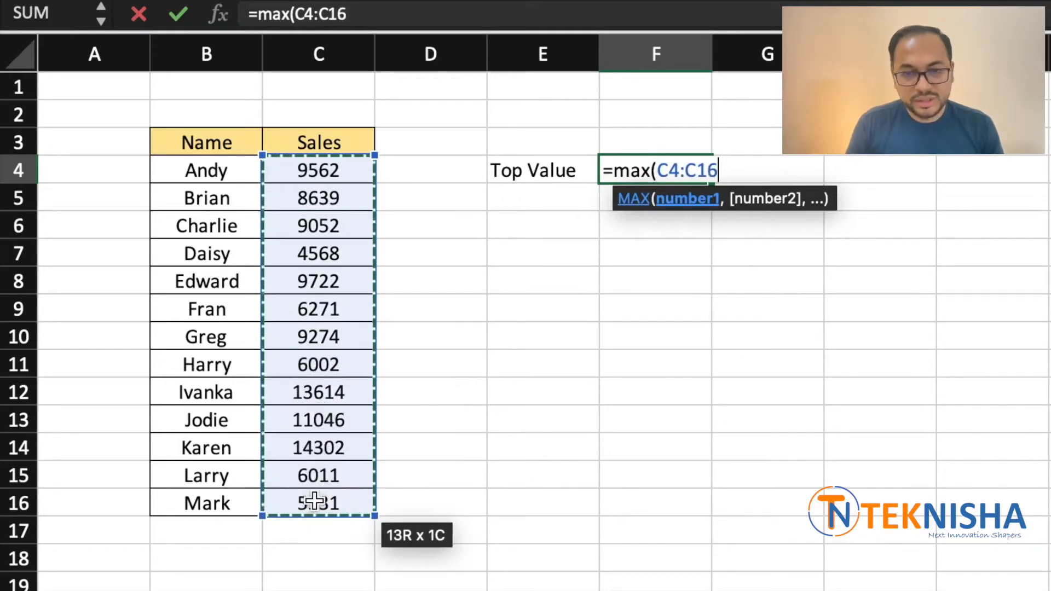
pyautogui.write(')')
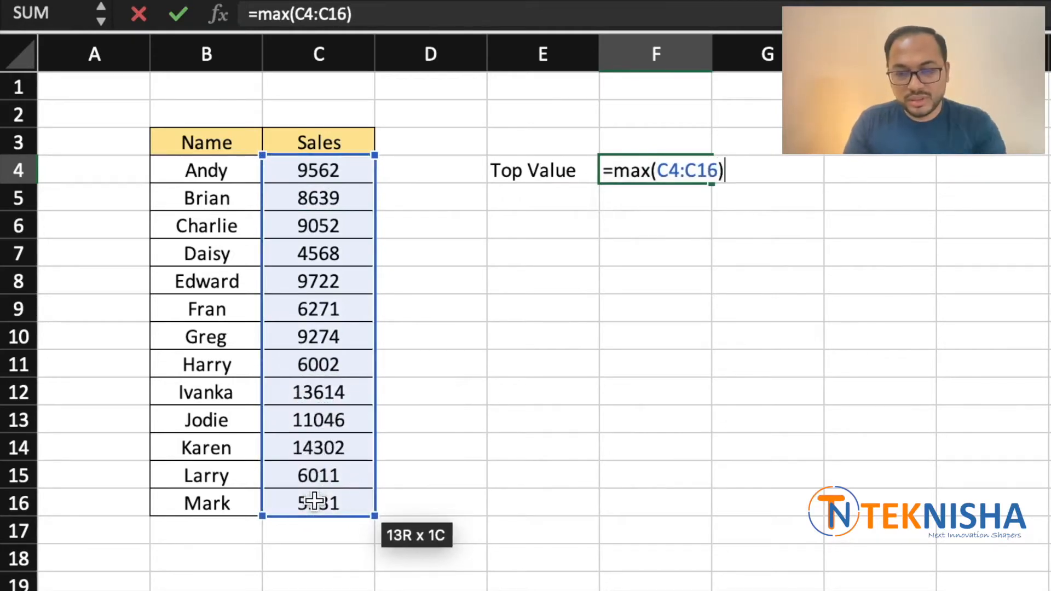
pyautogui.press('Return')
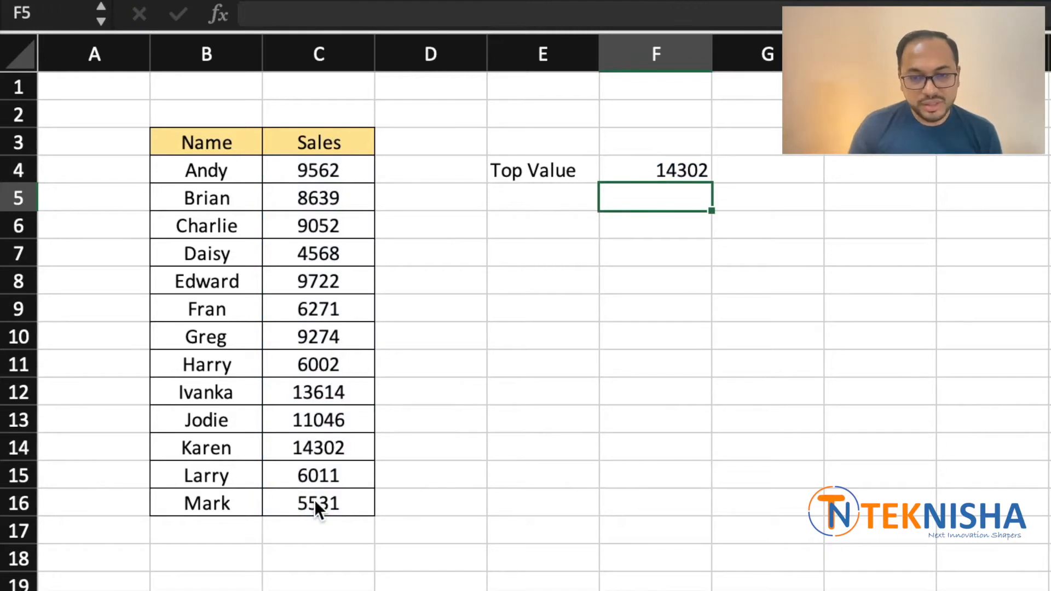
pyautogui.click(319, 447)
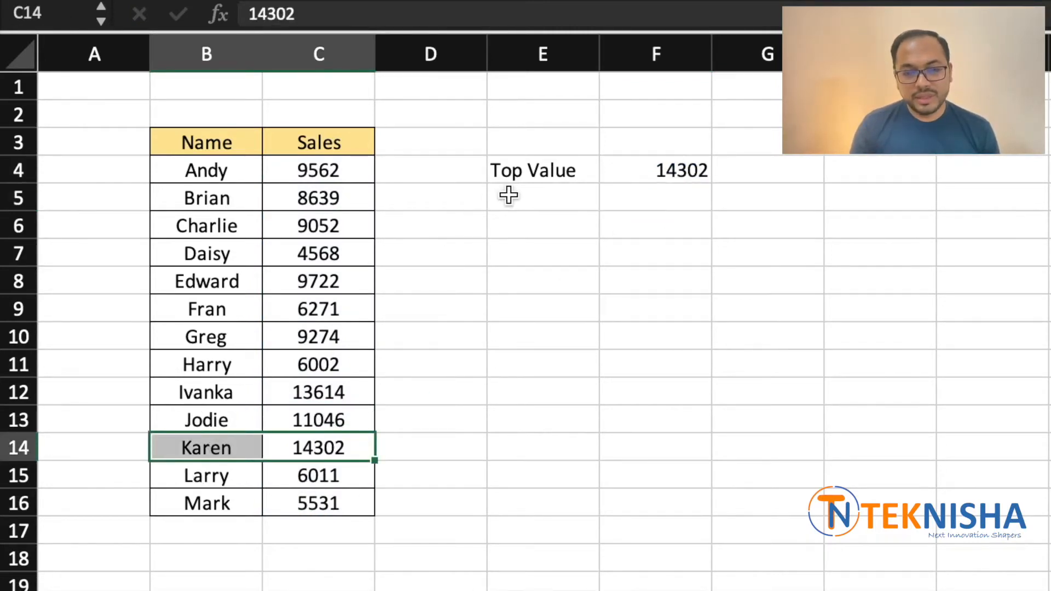
# - Label cell E5 'Bottom Value'
pyautogui.click(543, 196)
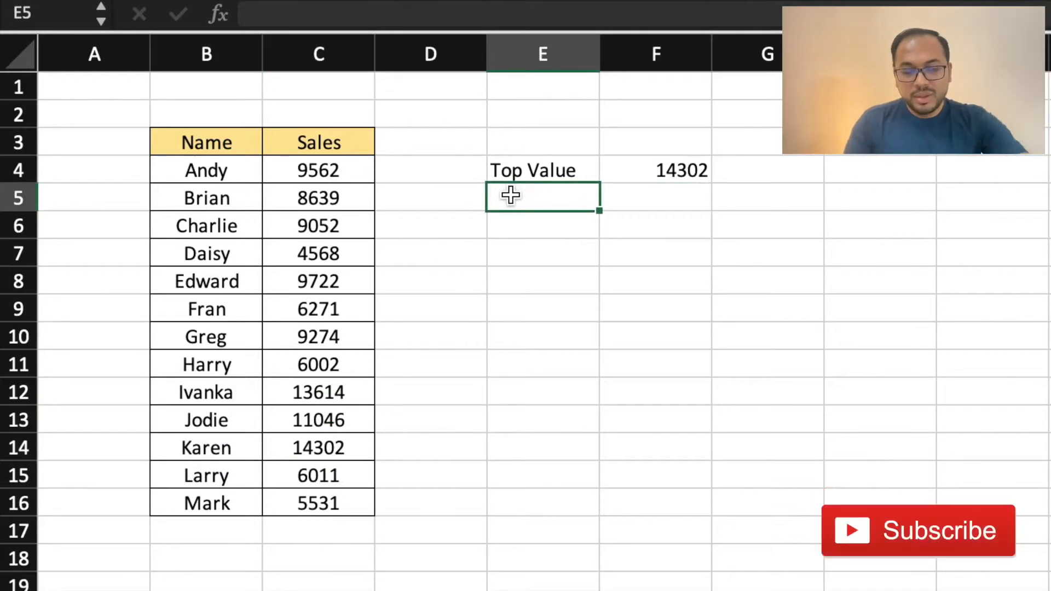
pyautogui.write('Bott')
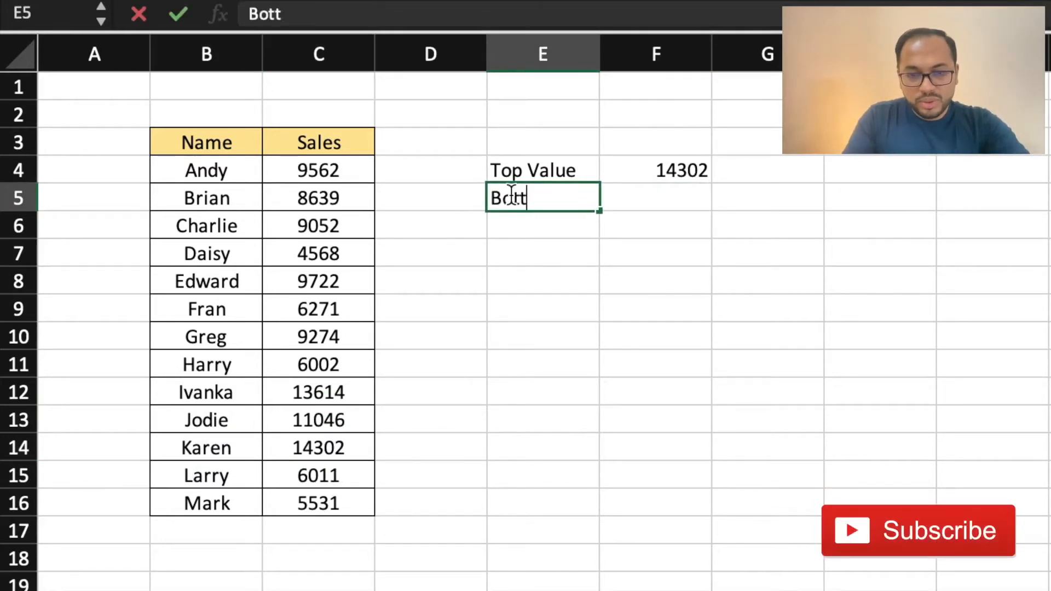
pyautogui.write('om BVal')
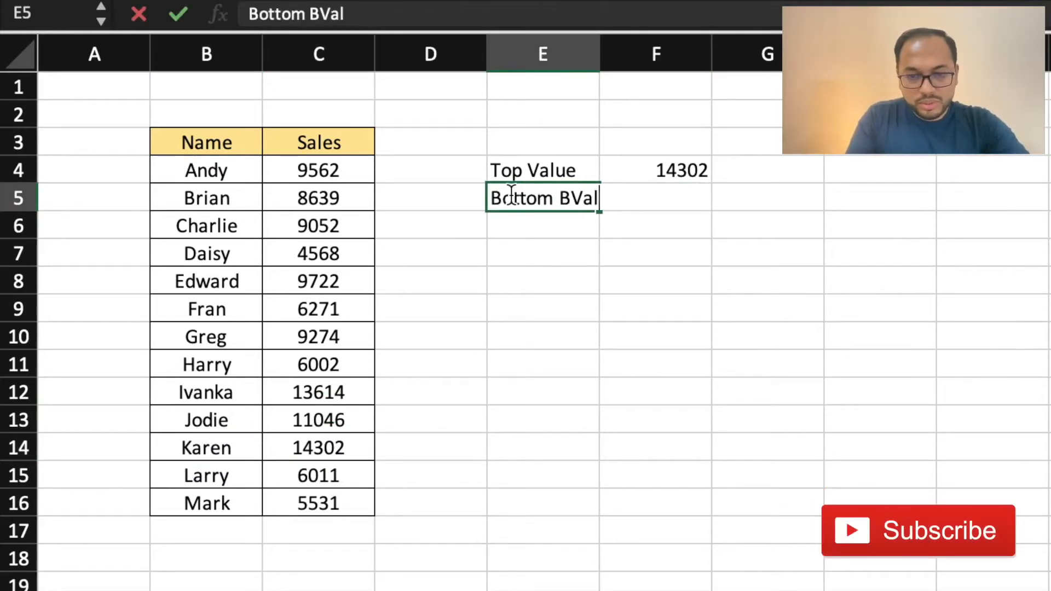
pyautogui.write('ue')
pyautogui.press('Return')
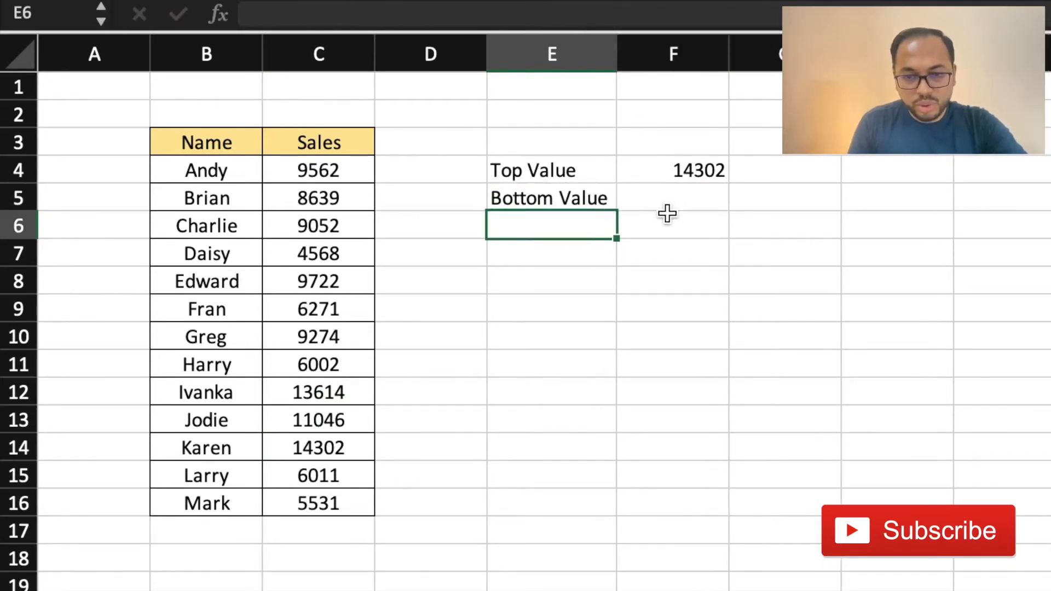
# - Enter =MIN(C4:C16) in F5 to return the lowest sale, 4568
pyautogui.write('=Min')
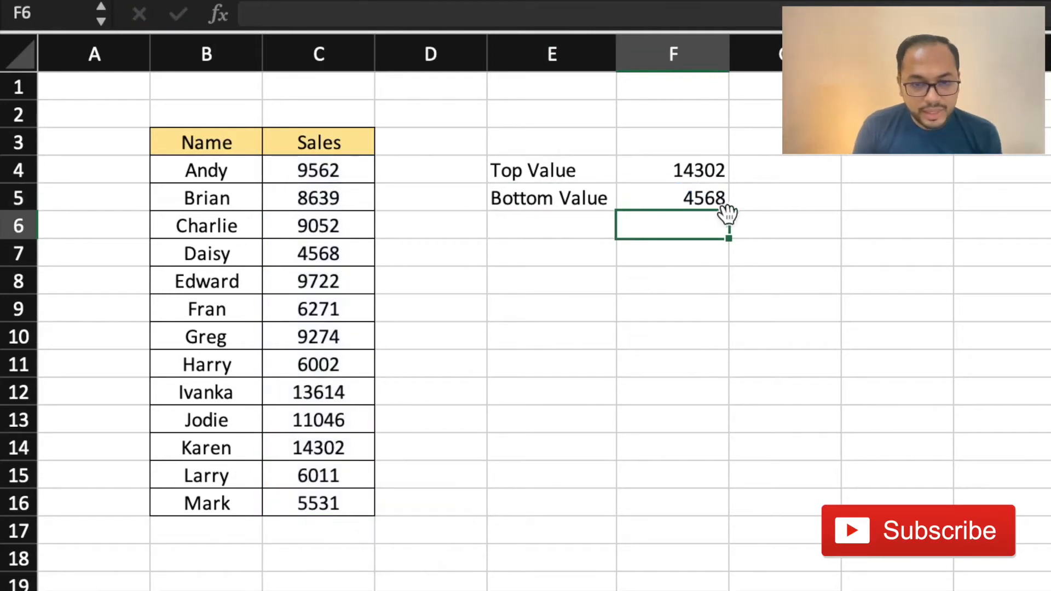
pyautogui.click(431, 337)
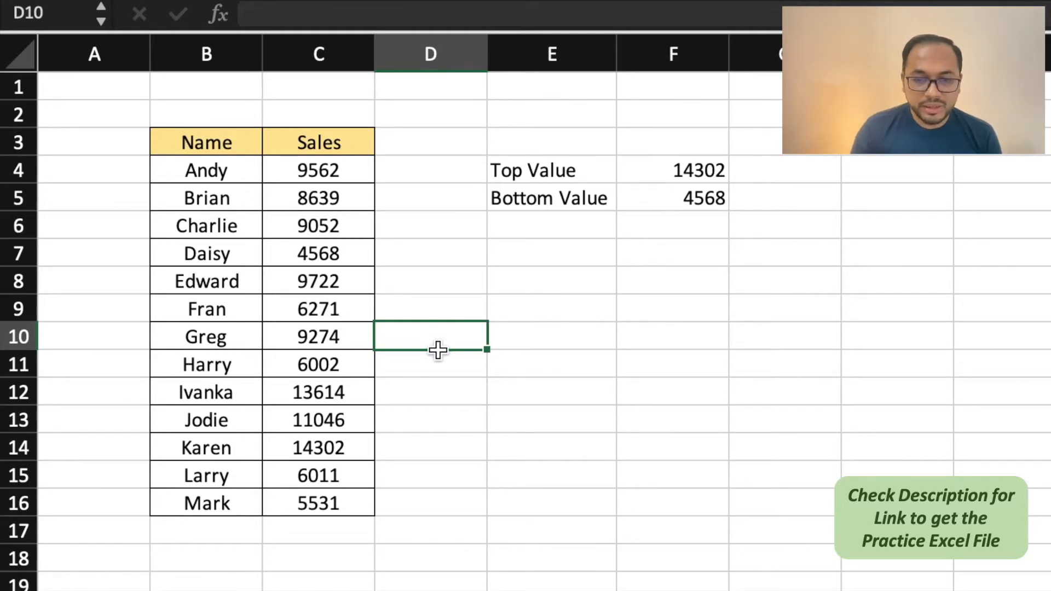
pyautogui.moveTo(609, 270)
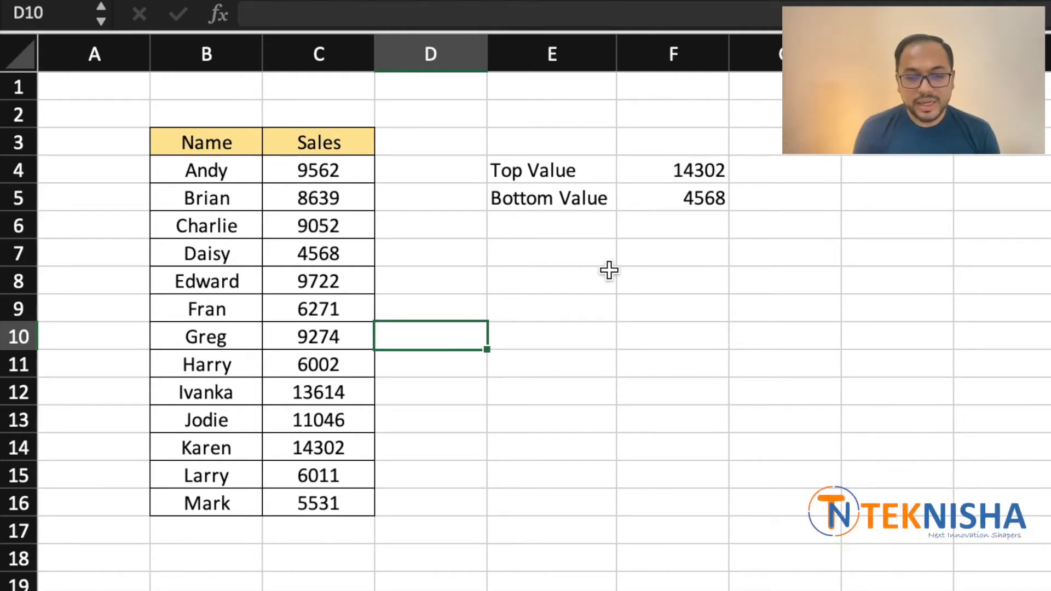
pyautogui.moveTo(573, 254)
pyautogui.write('Top')
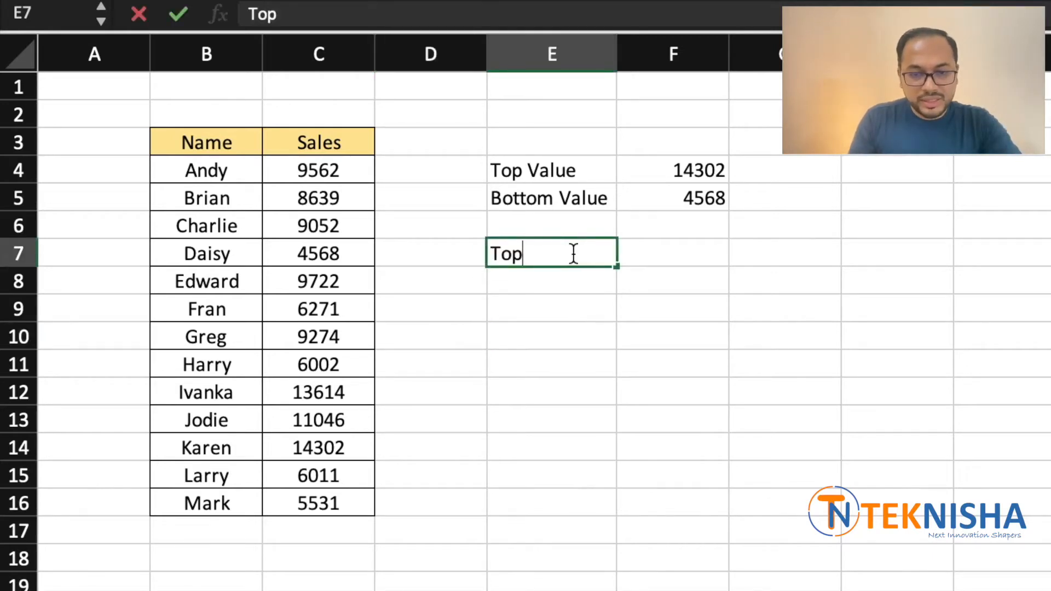
# - Add 'Top' and 'Bottom' headings in column E, each followed by ranks 1 to 3
pyautogui.press('Return')
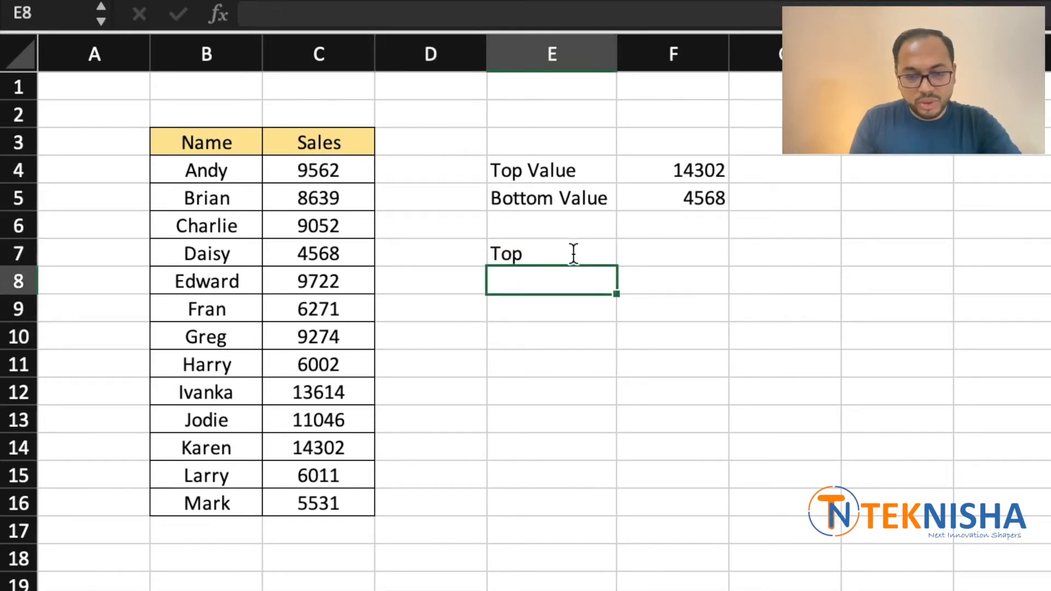
pyautogui.write('3')
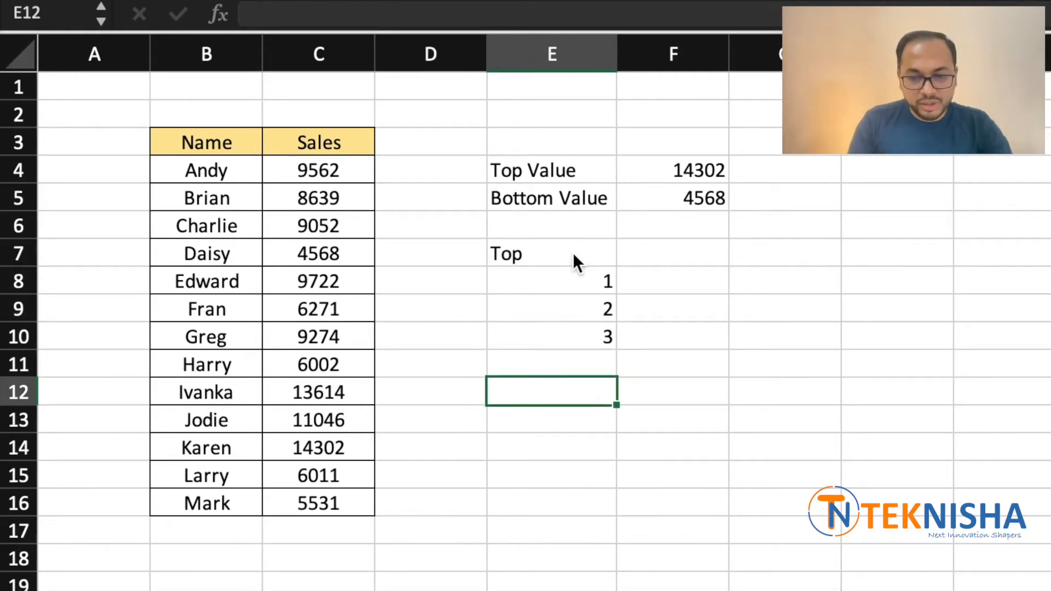
pyautogui.write('Bottom')
pyautogui.click(551, 420)
pyautogui.write('1')
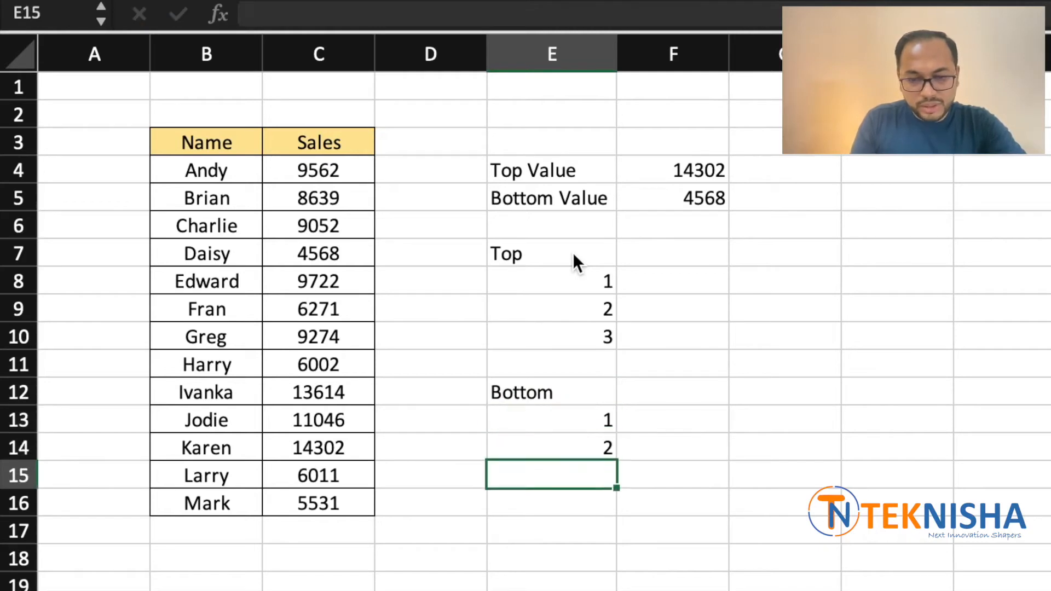
pyautogui.click(672, 280)
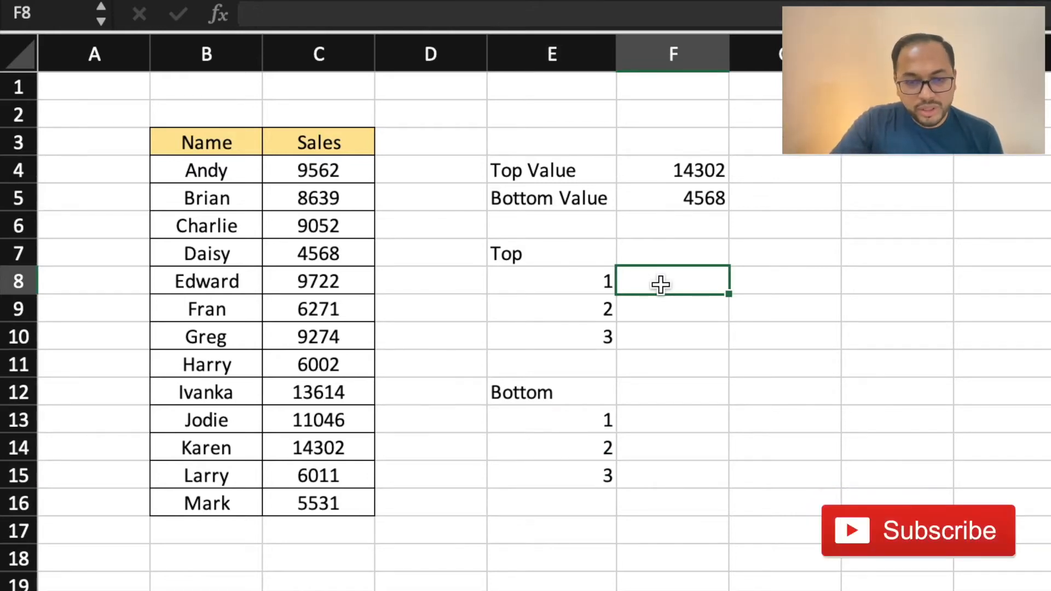
pyautogui.write('=')
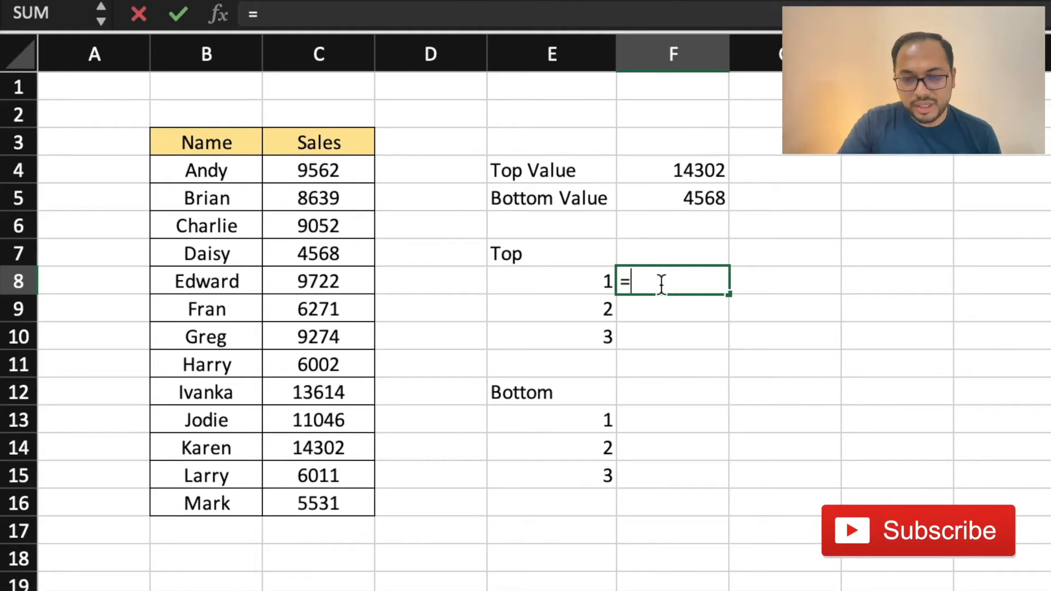
pyautogui.write('LARGE(C4:C16')
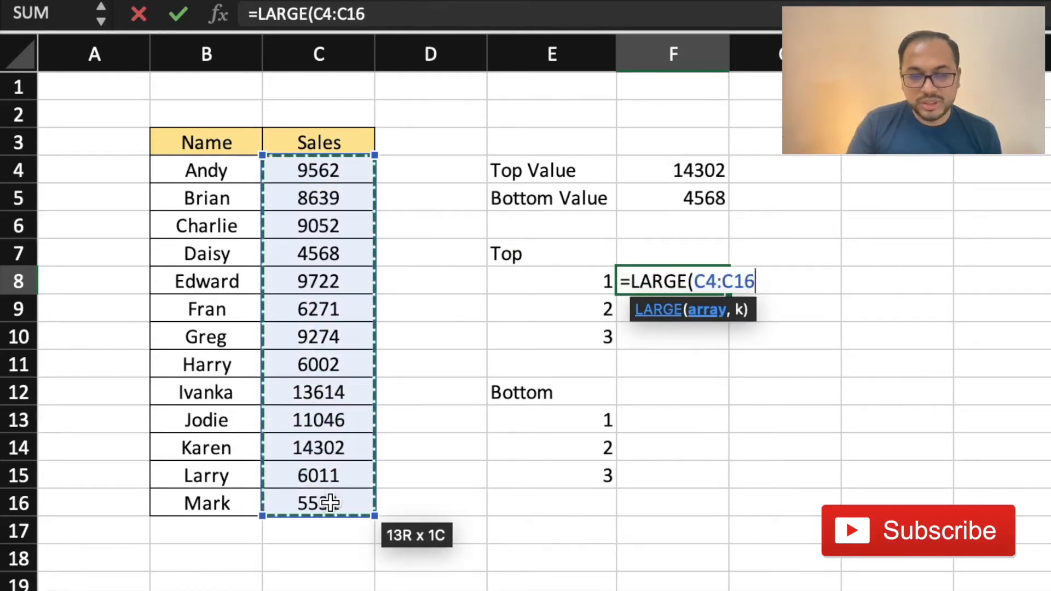
pyautogui.write(',')
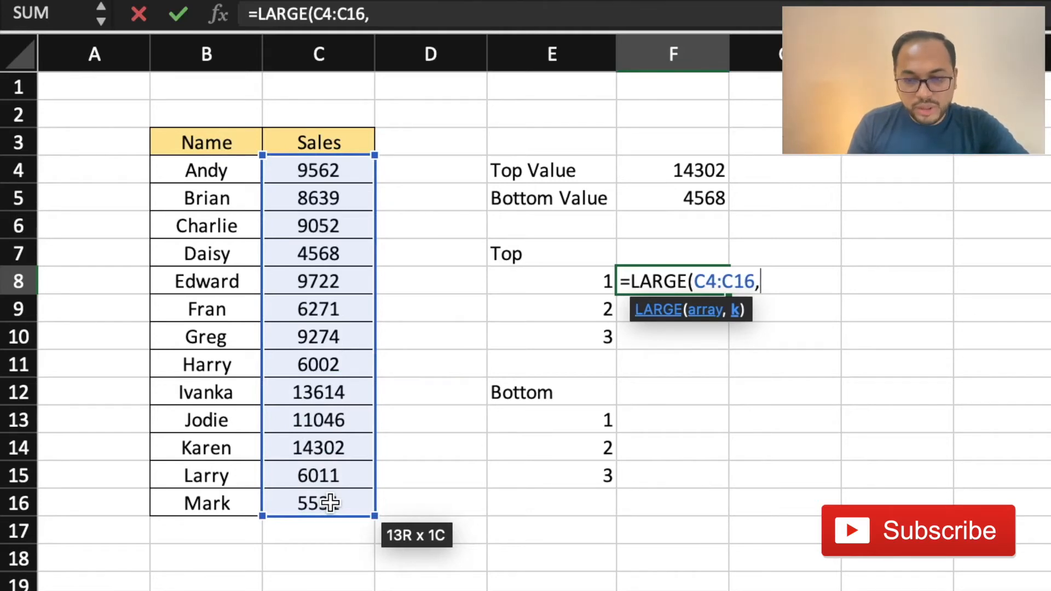
pyautogui.write('1)')
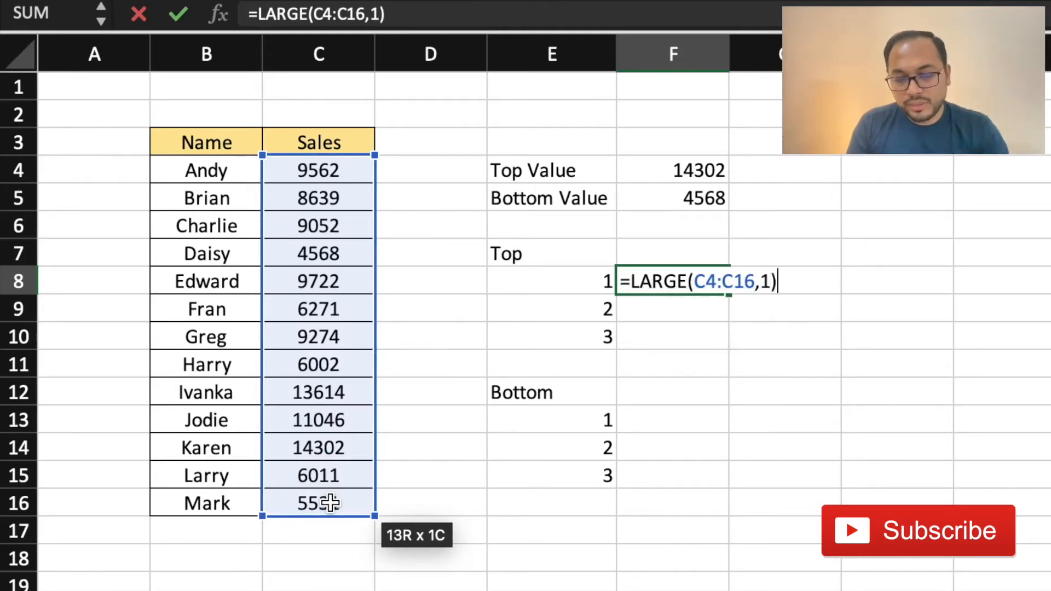
pyautogui.press('Return')
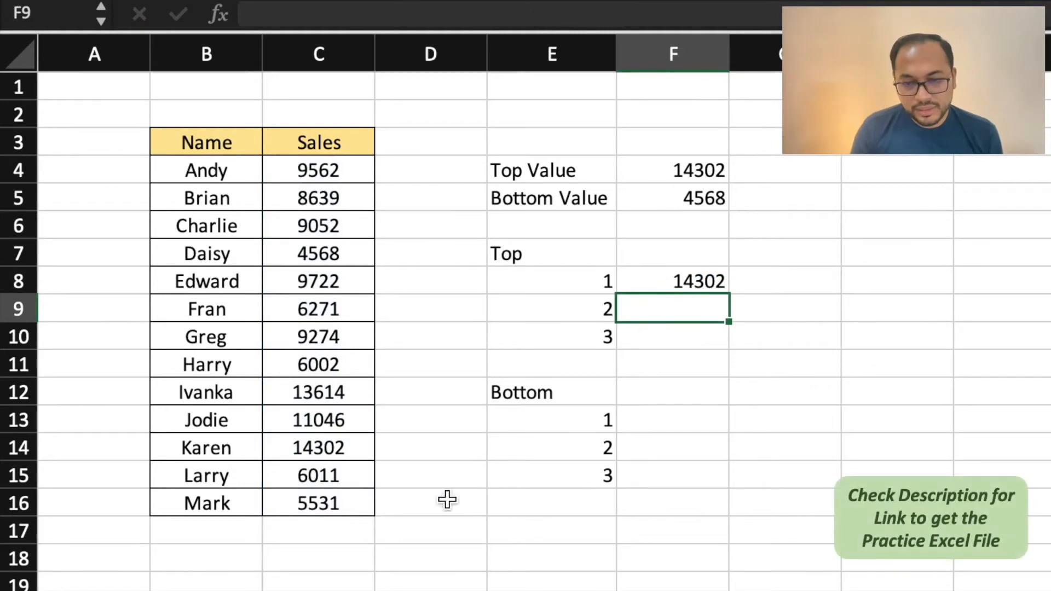
pyautogui.click(672, 281)
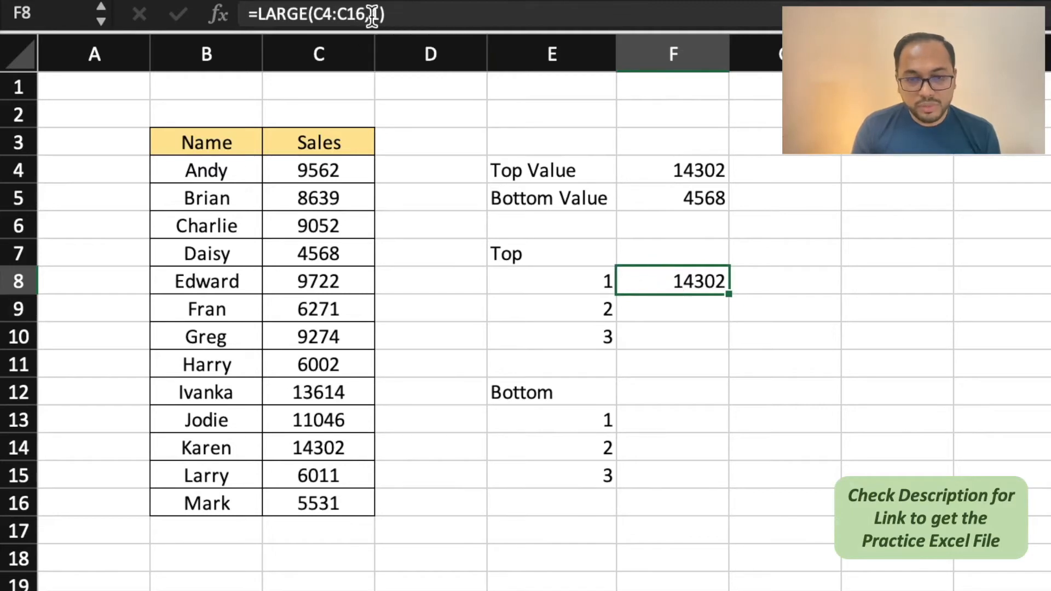
pyautogui.write(',1')
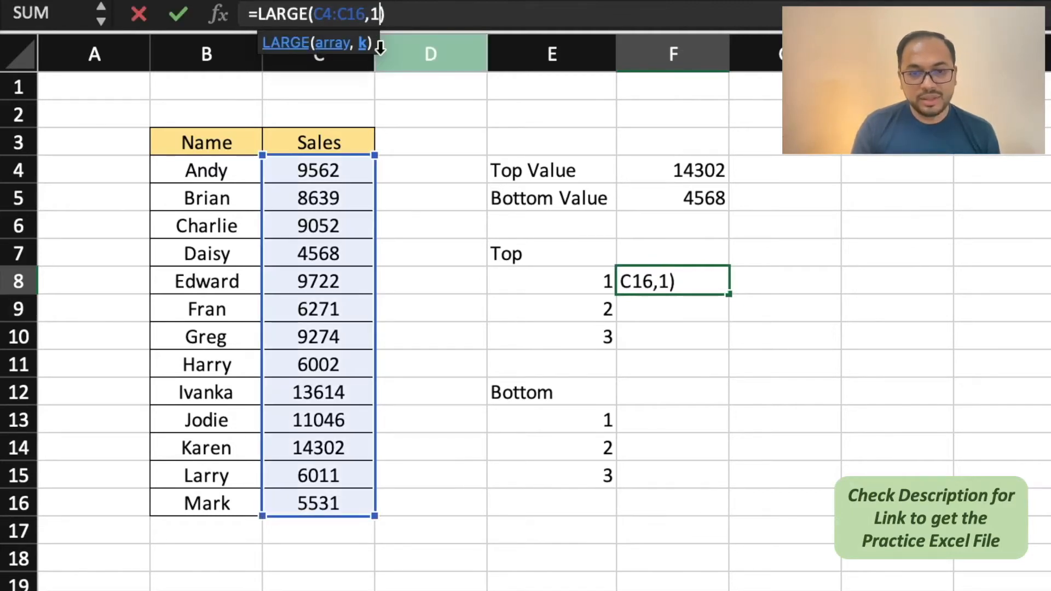
pyautogui.press('Backspace')
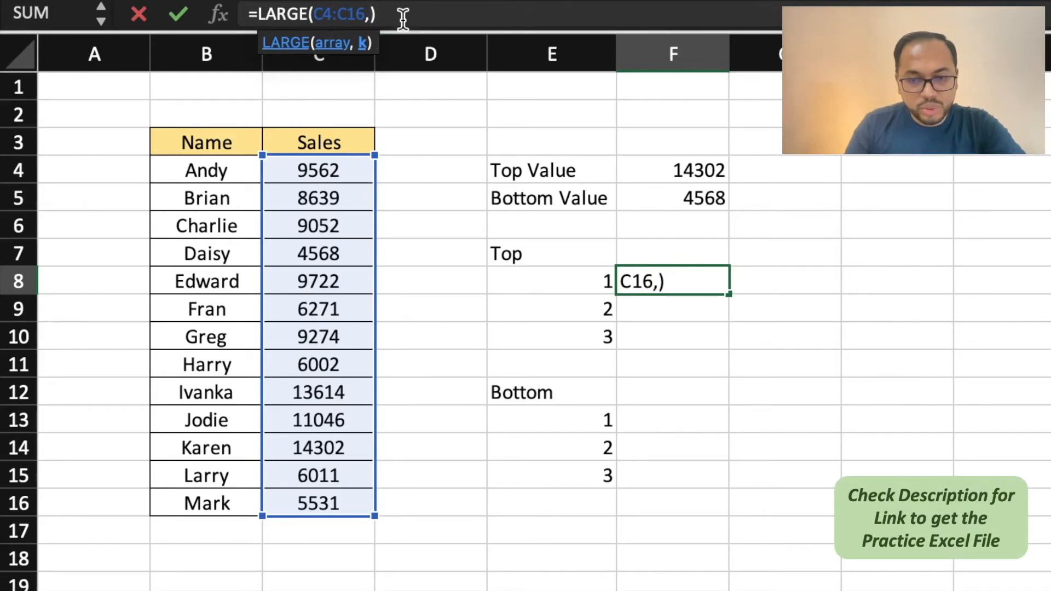
pyautogui.press('Return')
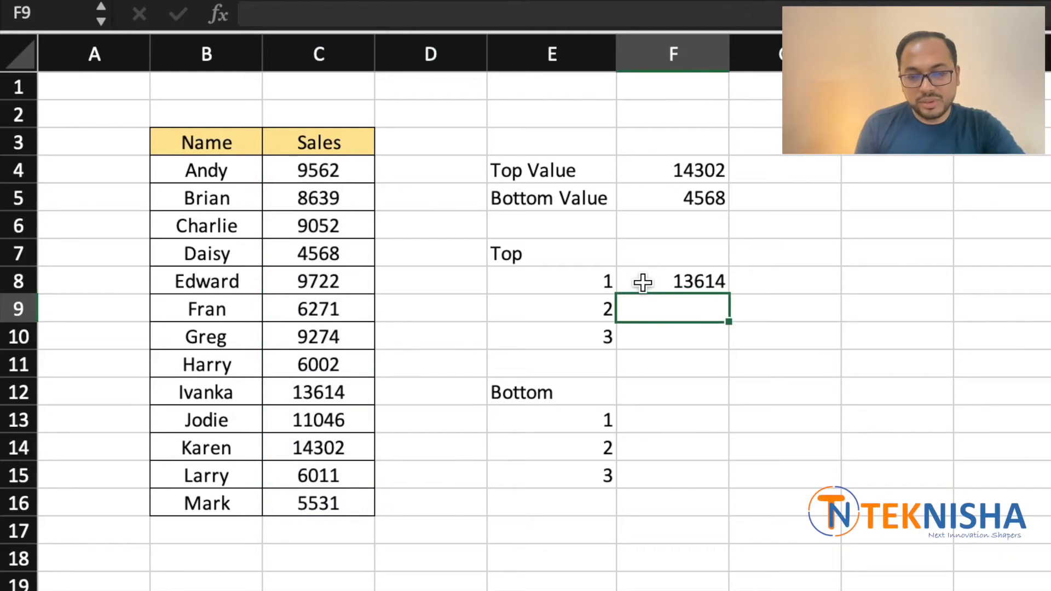
pyautogui.click(673, 282)
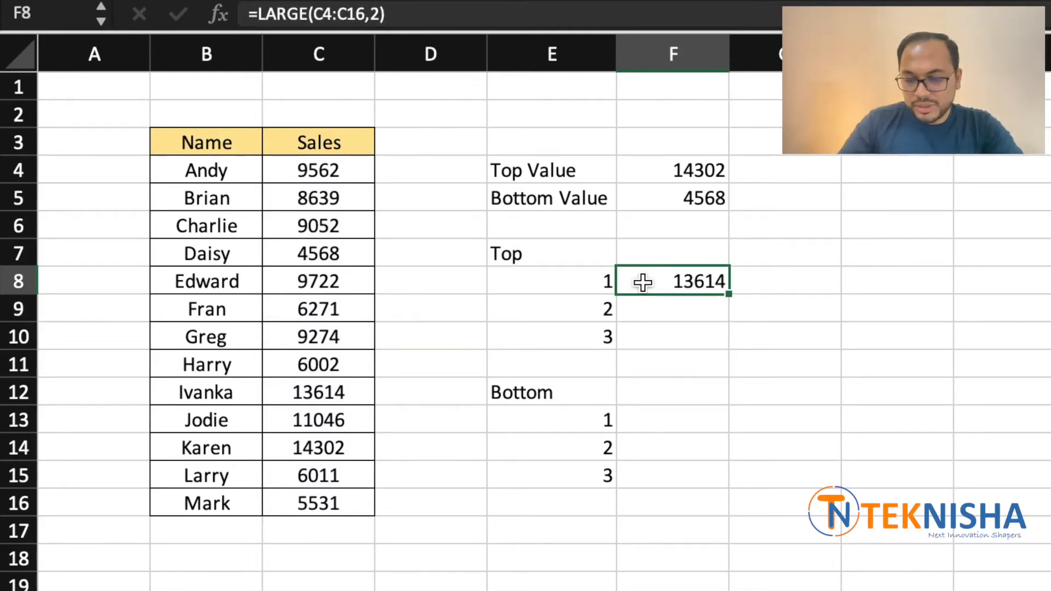
pyautogui.press('Delete')
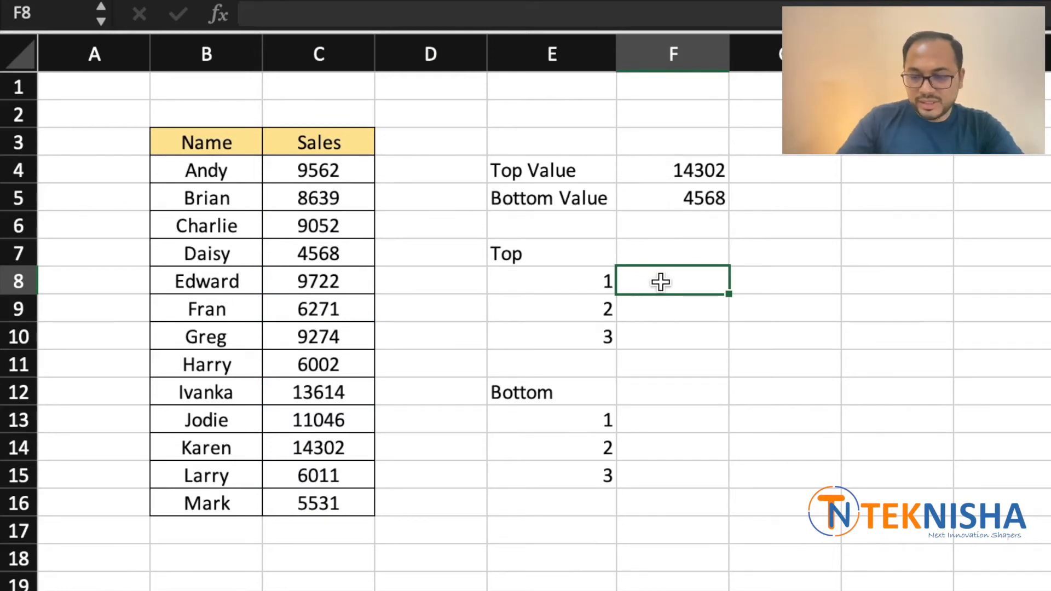
# - Enter =LARGE($C$4:$C$16,E8) in F8 so Top rank 1 shows 14302
pyautogui.write('=large(C4:C16')
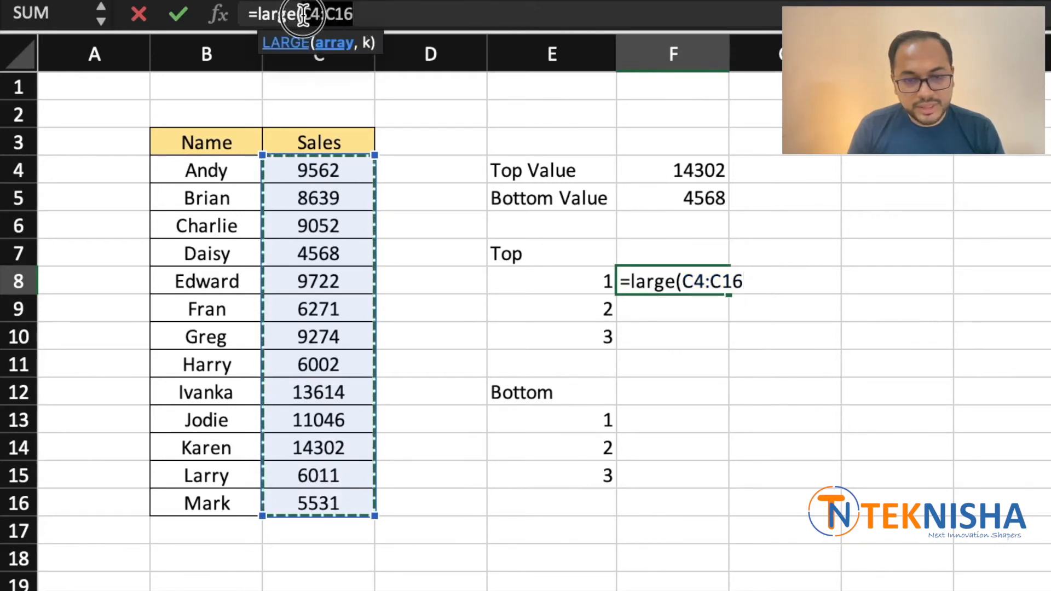
pyautogui.press('f4')
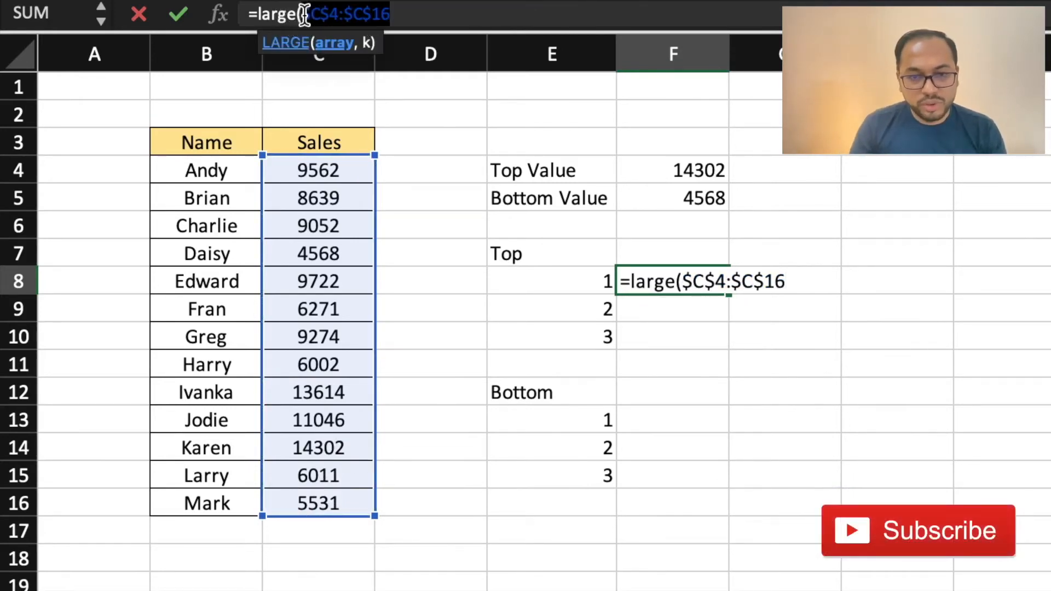
pyautogui.write(',')
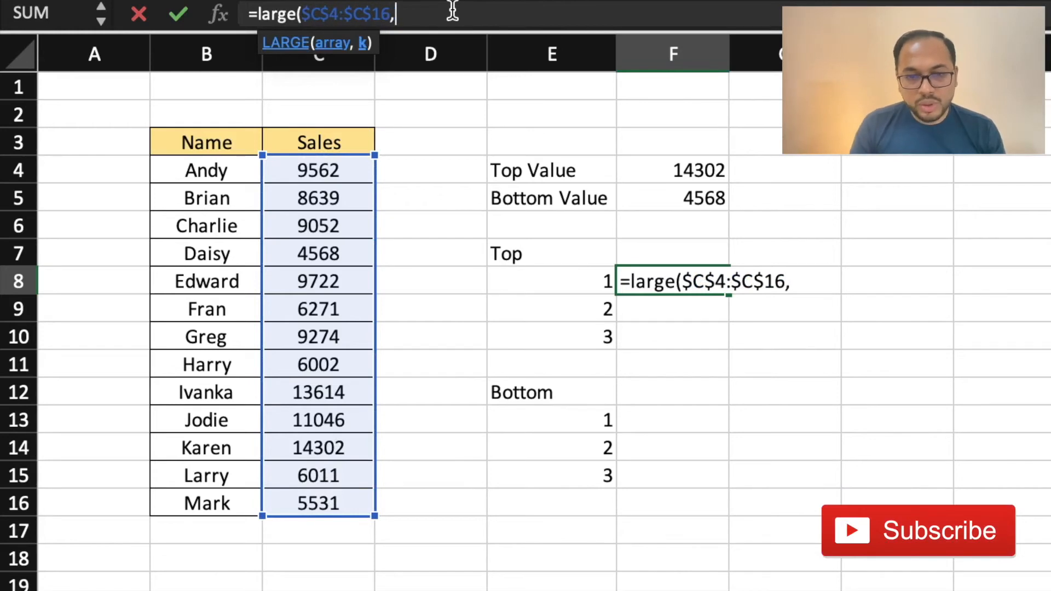
pyautogui.moveTo(589, 237)
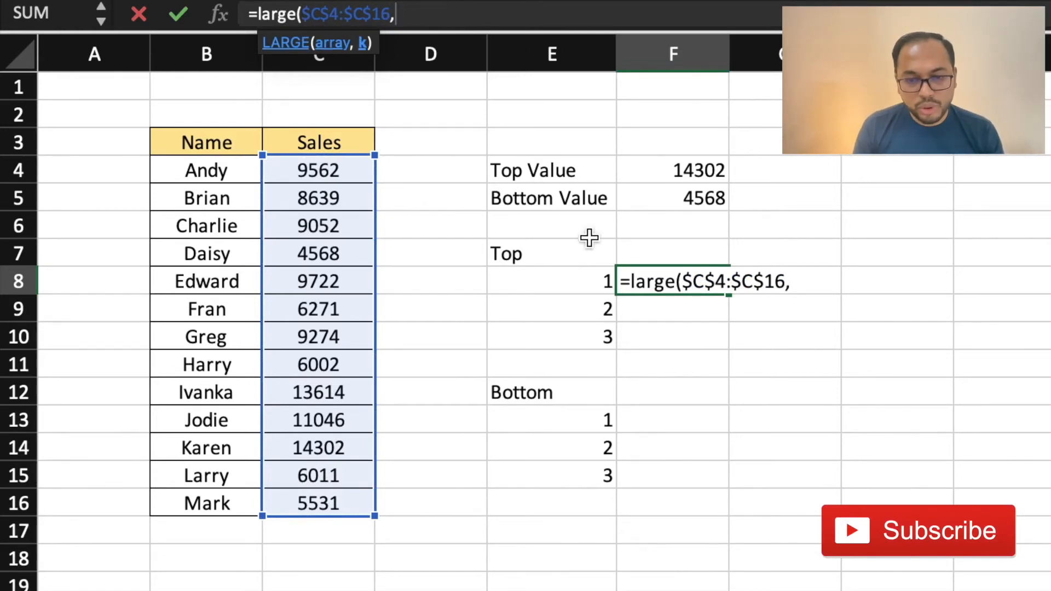
pyautogui.click(552, 282)
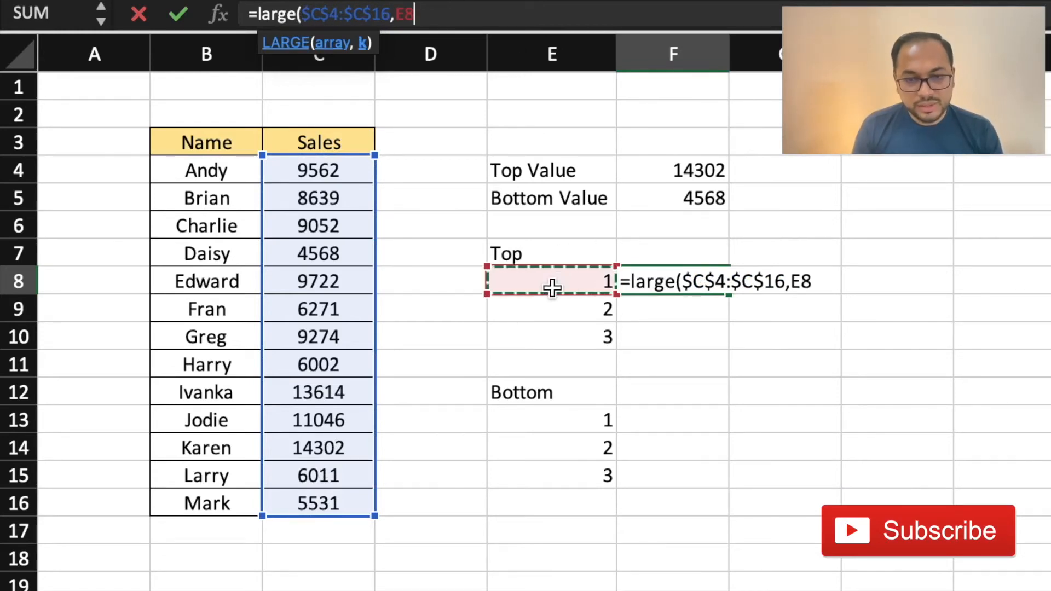
pyautogui.write(')')
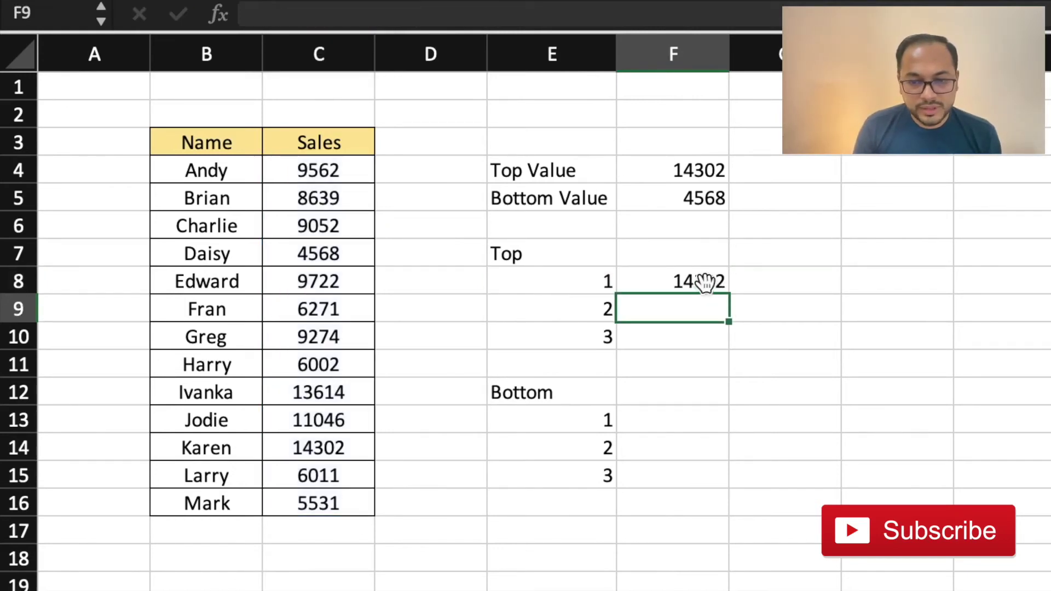
pyautogui.click(673, 282)
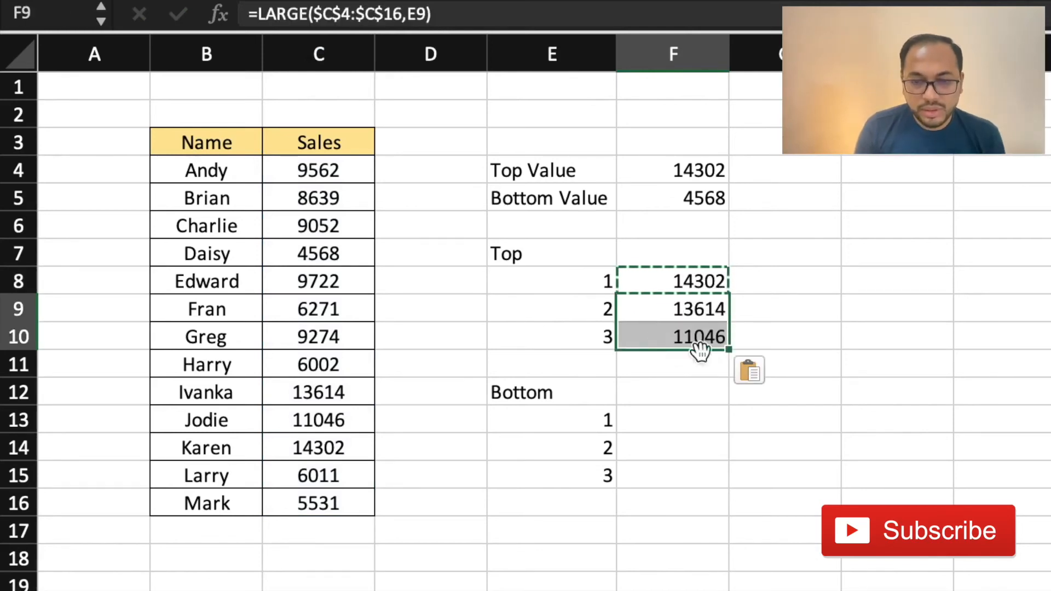
# - Verify the copied Top rank formulas reference E8, E9 and E10, showing 14302, 13614 and 11046
pyautogui.click(673, 309)
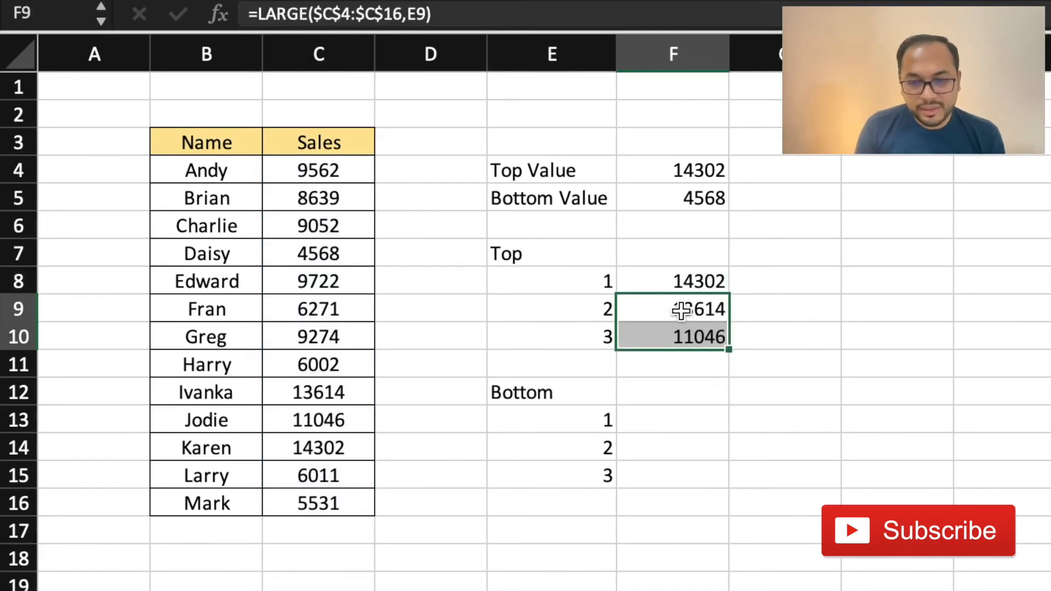
pyautogui.click(673, 336)
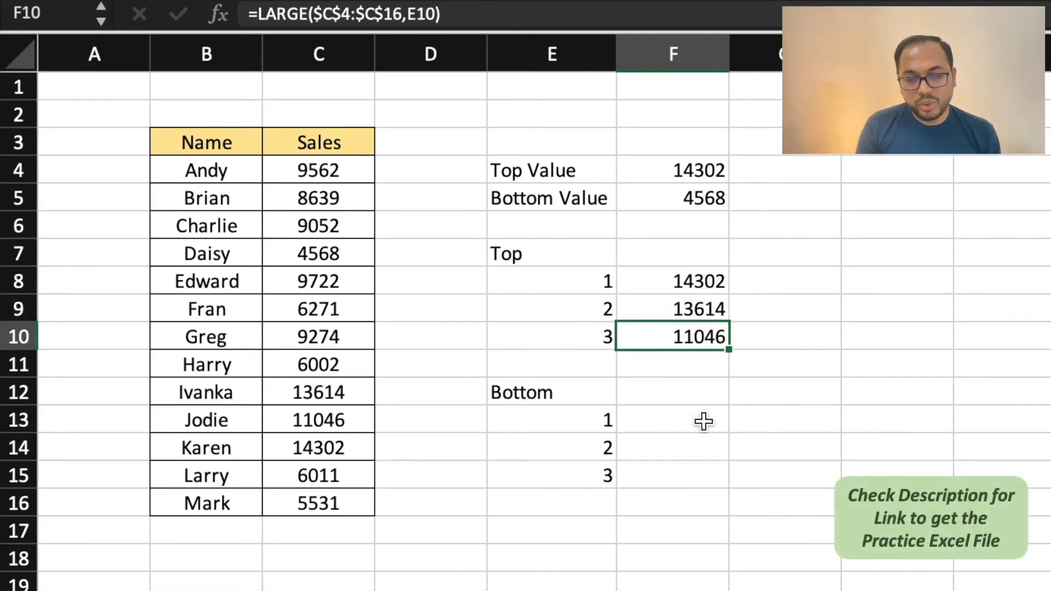
pyautogui.moveTo(703, 291)
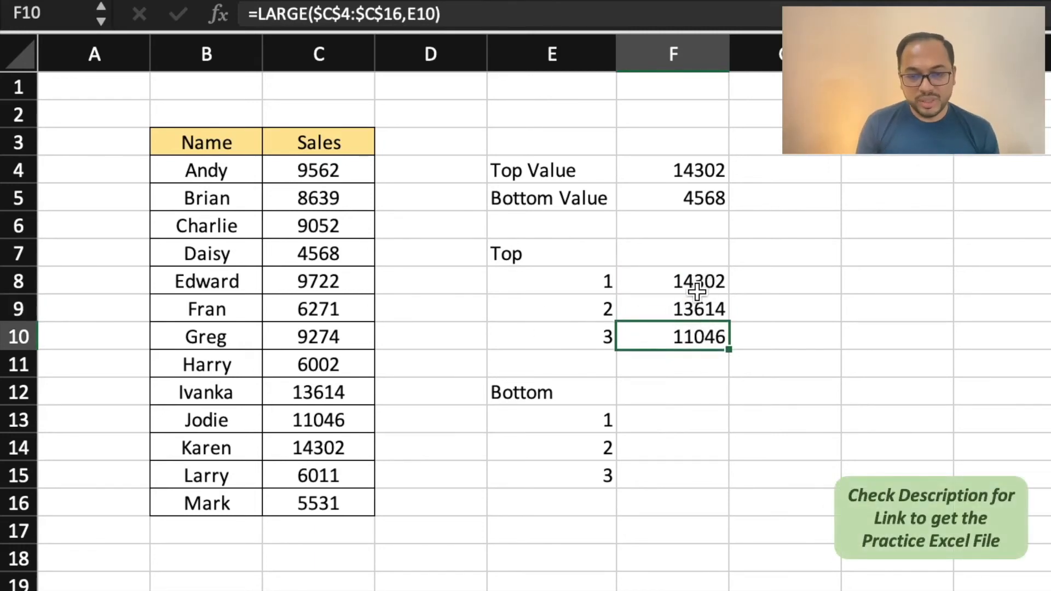
pyautogui.click(670, 282)
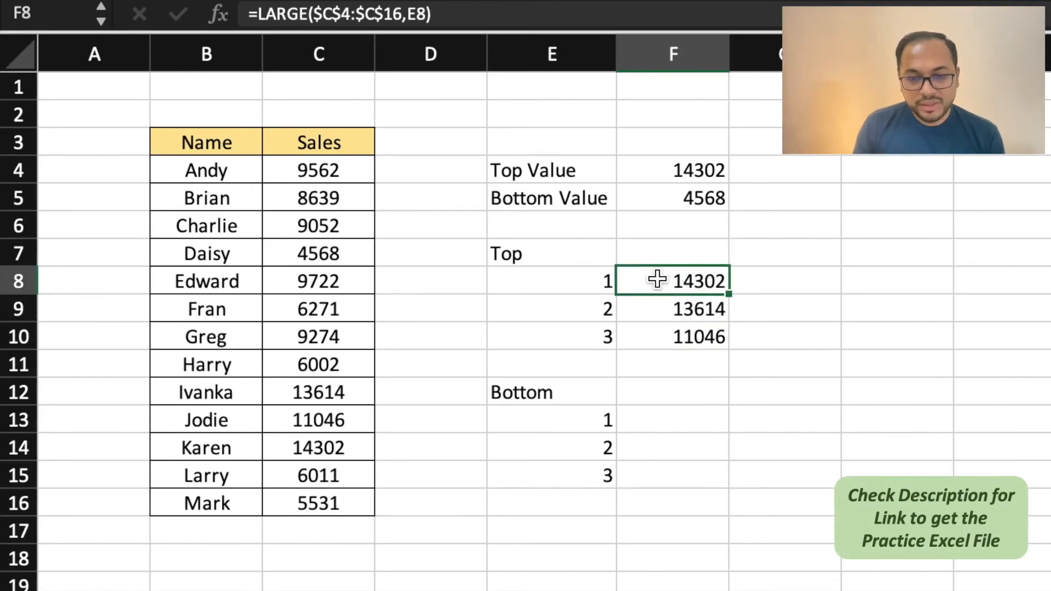
pyautogui.click(672, 420)
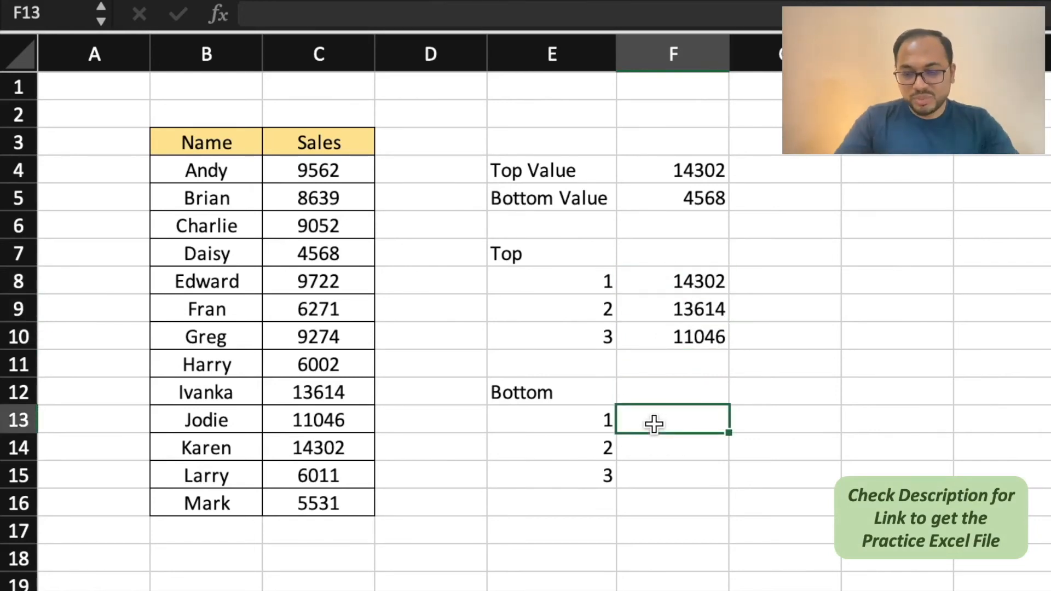
# - Enter =SMALL($C$4:$C$16,E13) in F13 so Bottom rank 1 shows 4568
pyautogui.write('=SMALL(')
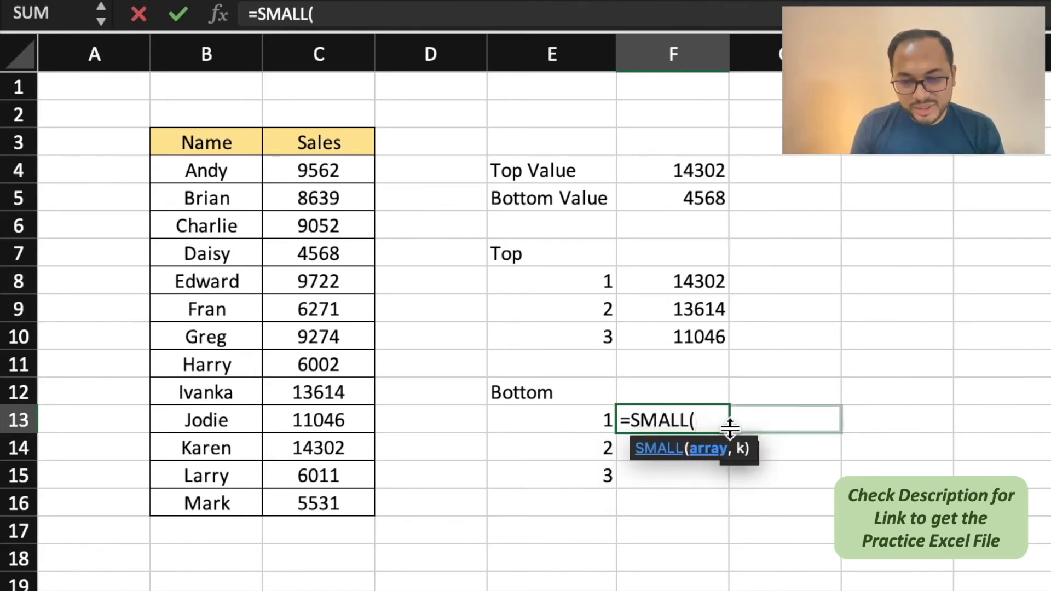
pyautogui.moveTo(319, 169)
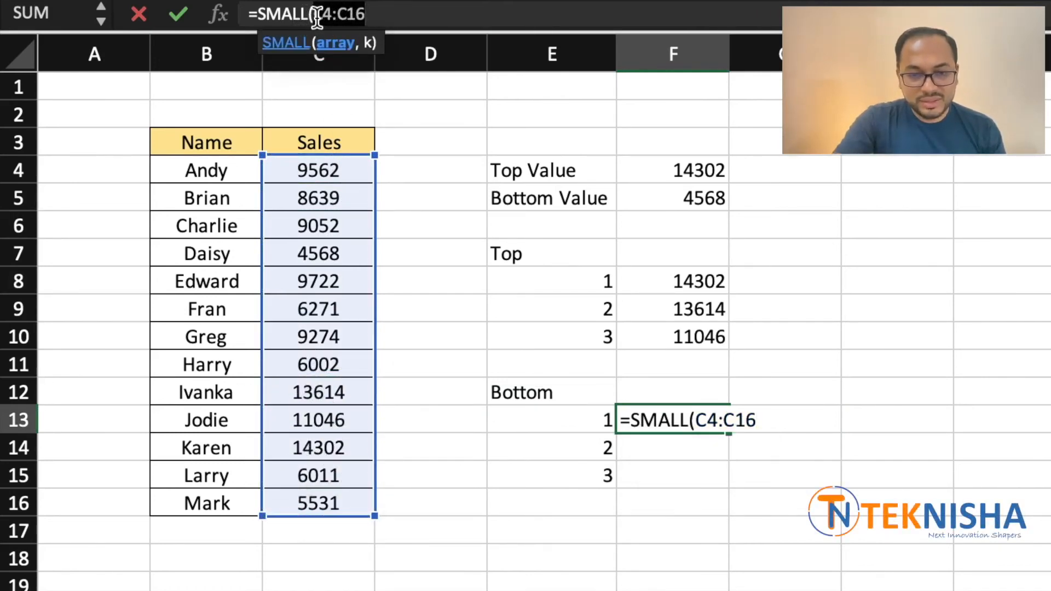
pyautogui.press('F4')
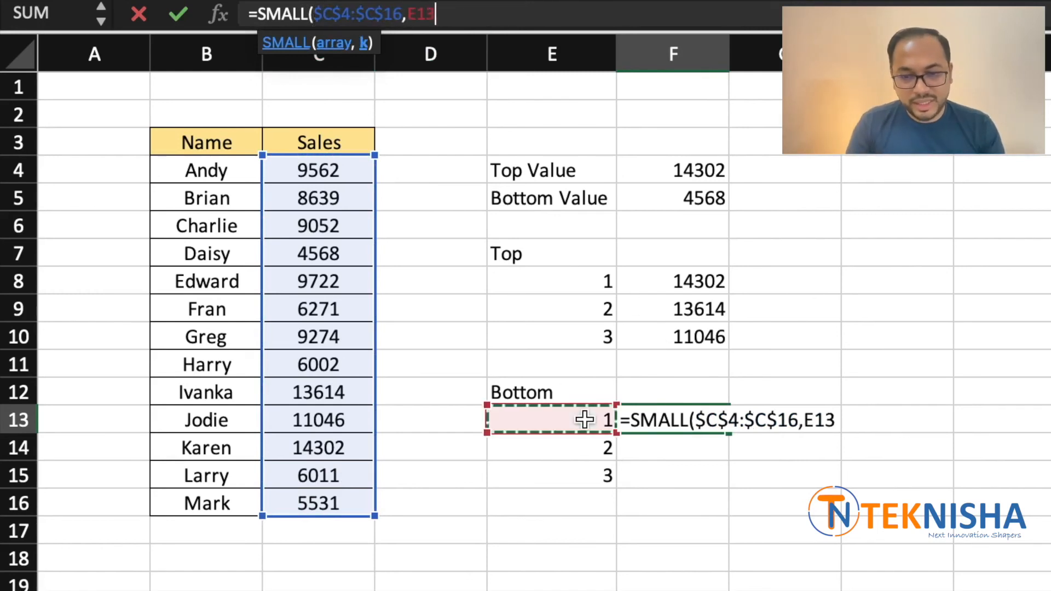
pyautogui.press('Return')
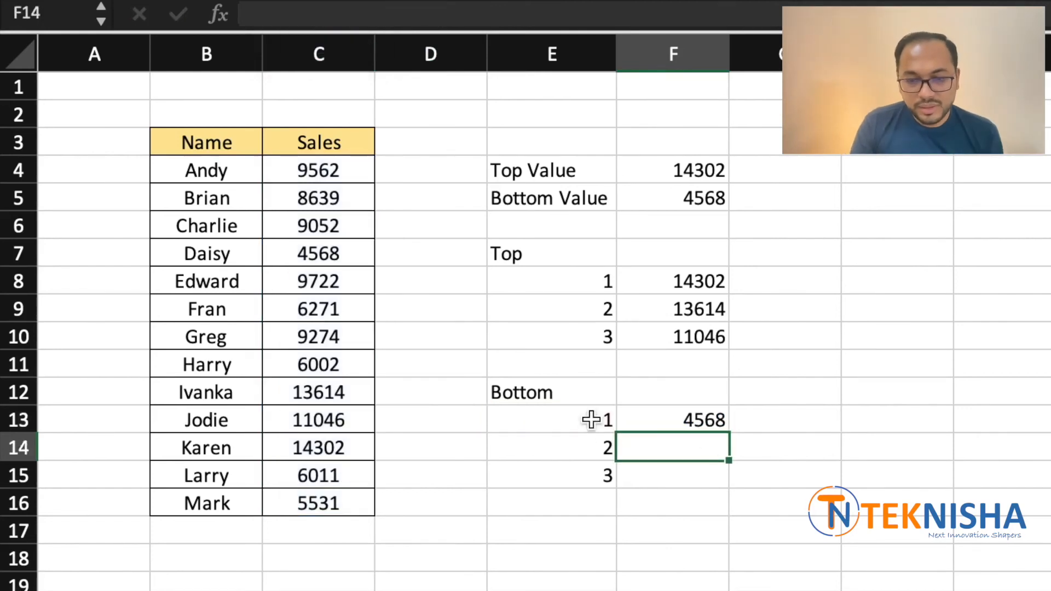
pyautogui.moveTo(730, 430)
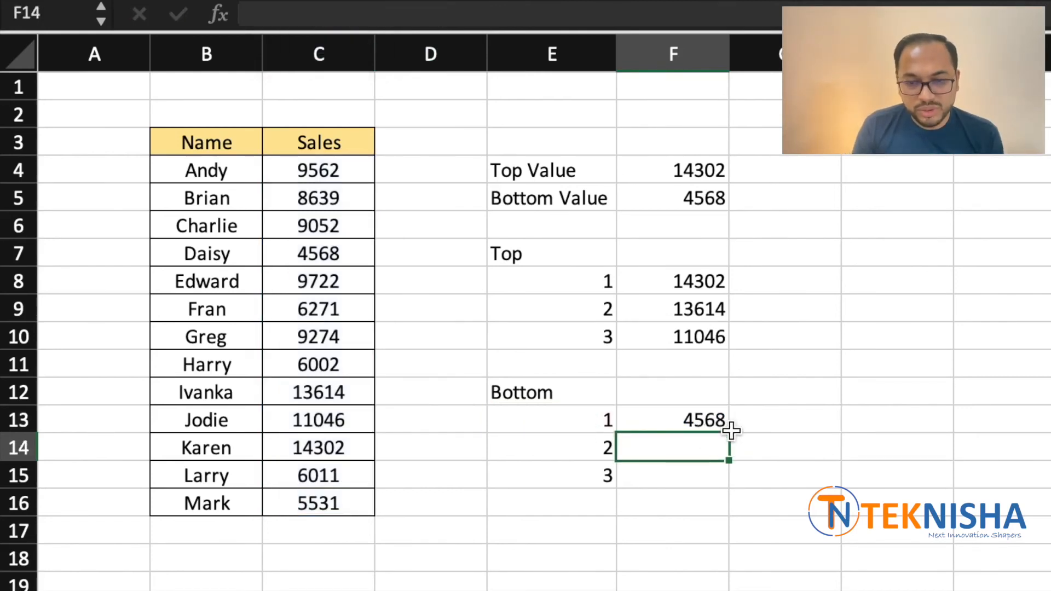
pyautogui.moveTo(783, 242)
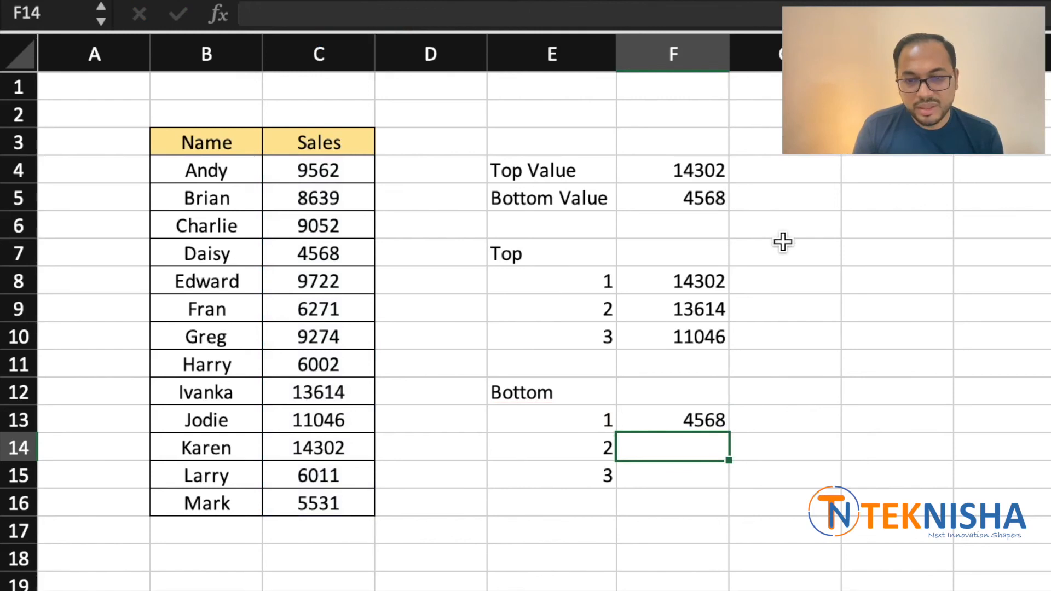
# - Copy the Bottom rank 1 SMALL formula to ranks 2 and 3, showing 5531 and 6002
pyautogui.click(672, 419)
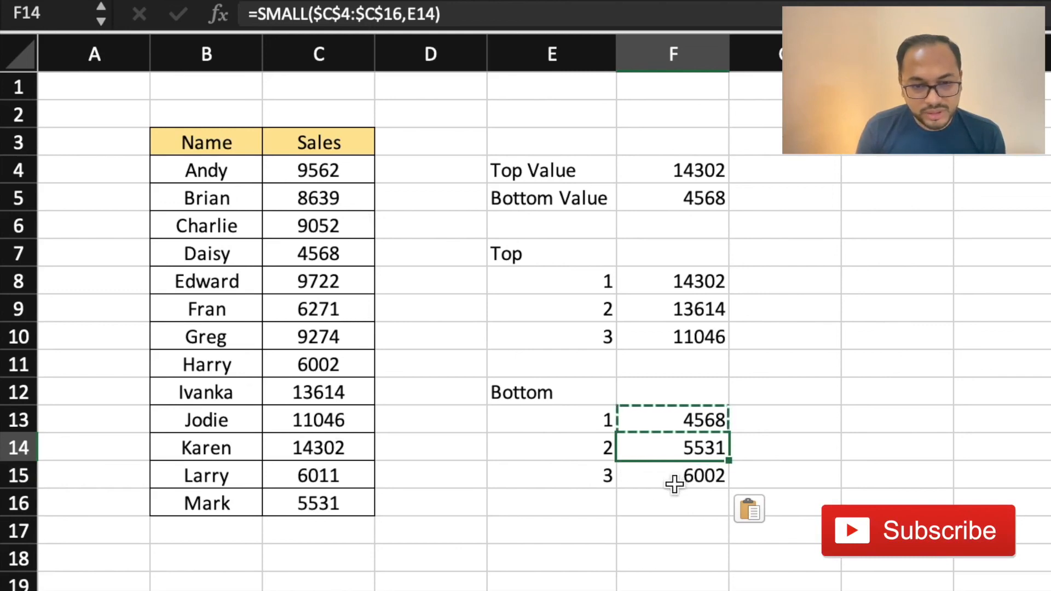
pyautogui.moveTo(667, 524)
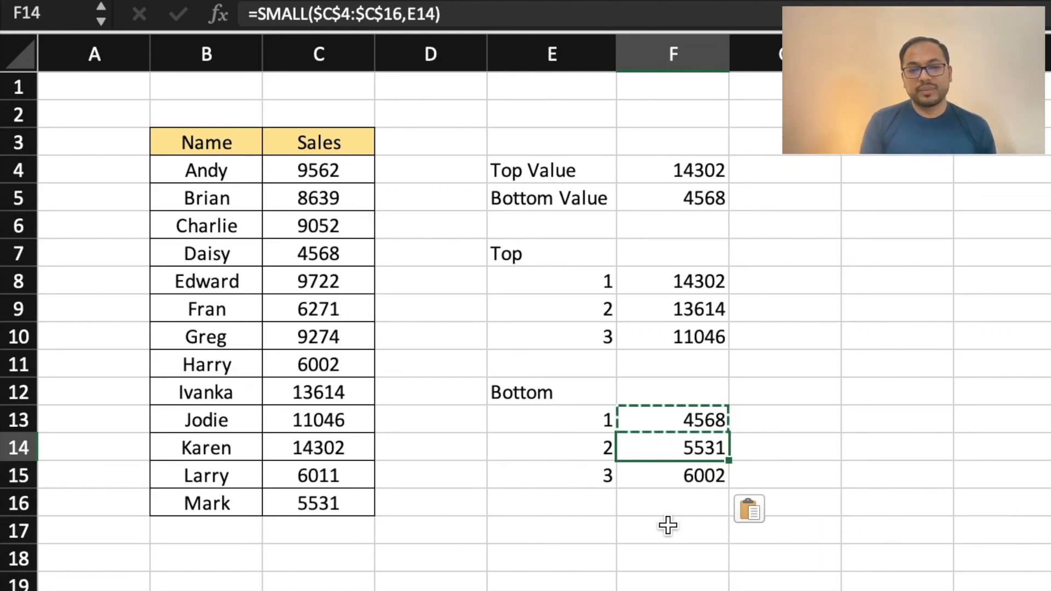